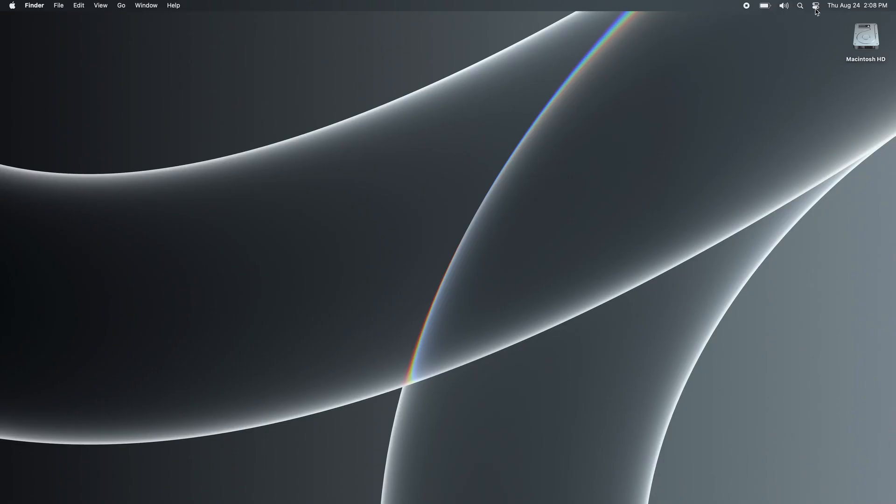
Confirm AT-OME-RX21 as the display and as the chosen sound output from the menu bar.
left_click(816, 6)
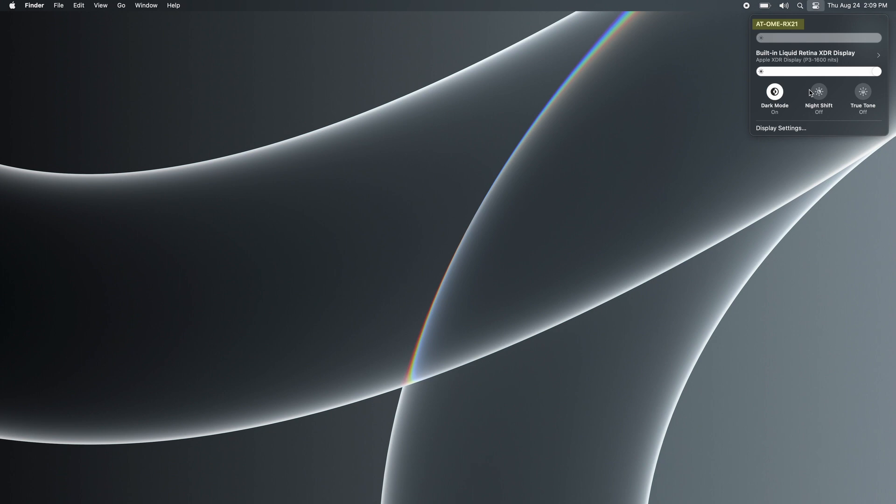
mouse_move(825, 27)
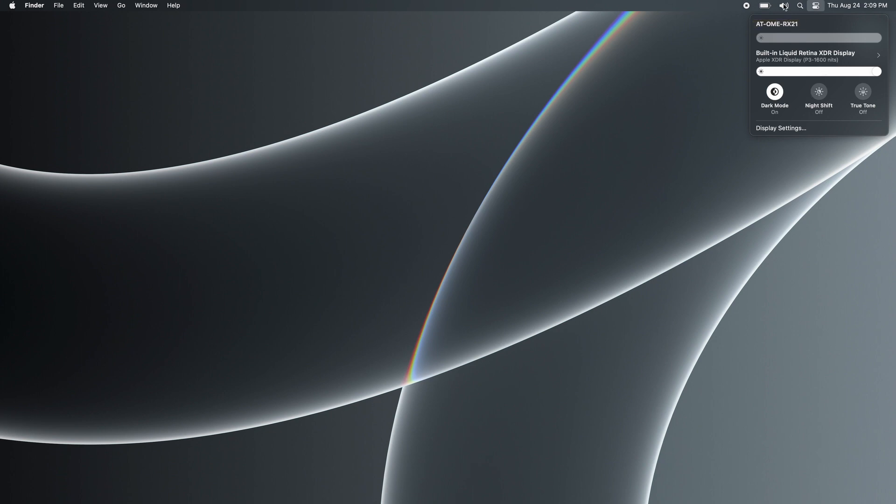
left_click(784, 6)
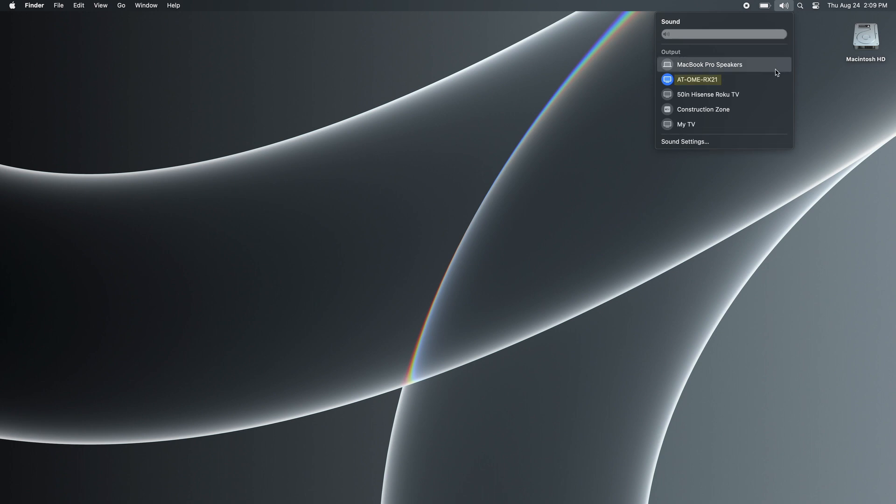